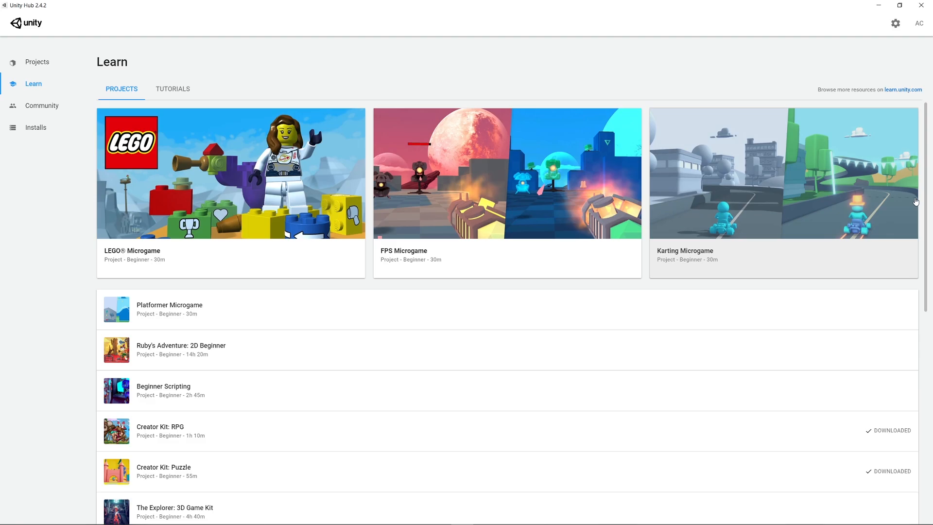
# Add the Selection Area cube to the Prototype scene and drag-select the three builders in Play mode.
pyautogui.scroll(-3)
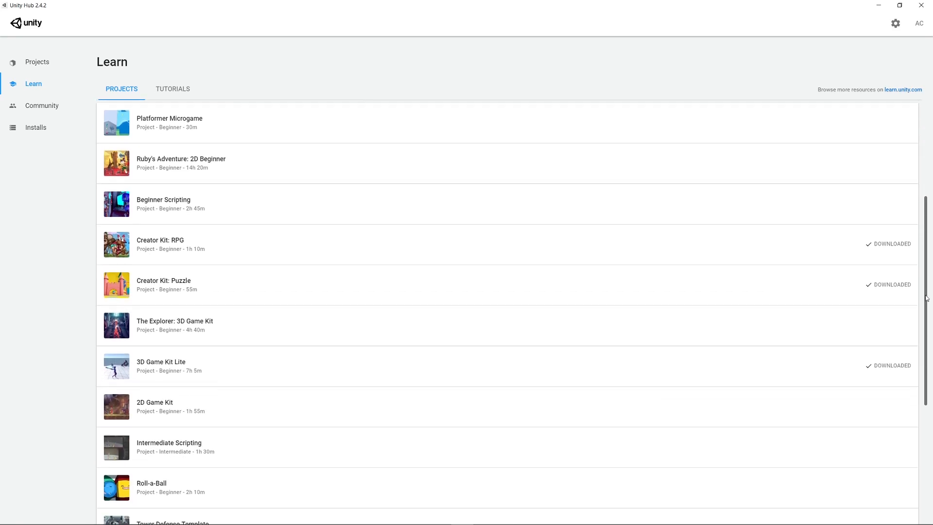
pyautogui.scroll(-3)
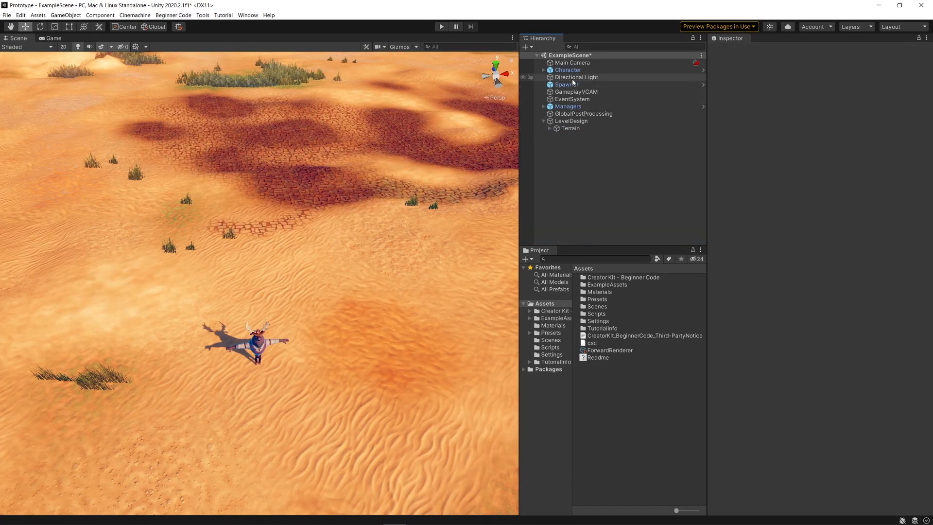
pyautogui.click(568, 70)
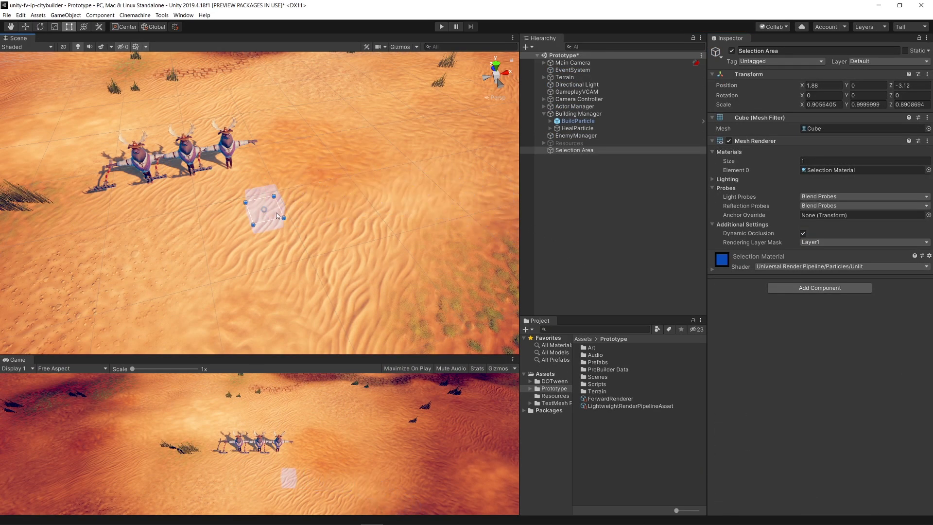
pyautogui.moveTo(284, 216); pyautogui.dragTo(327, 190)
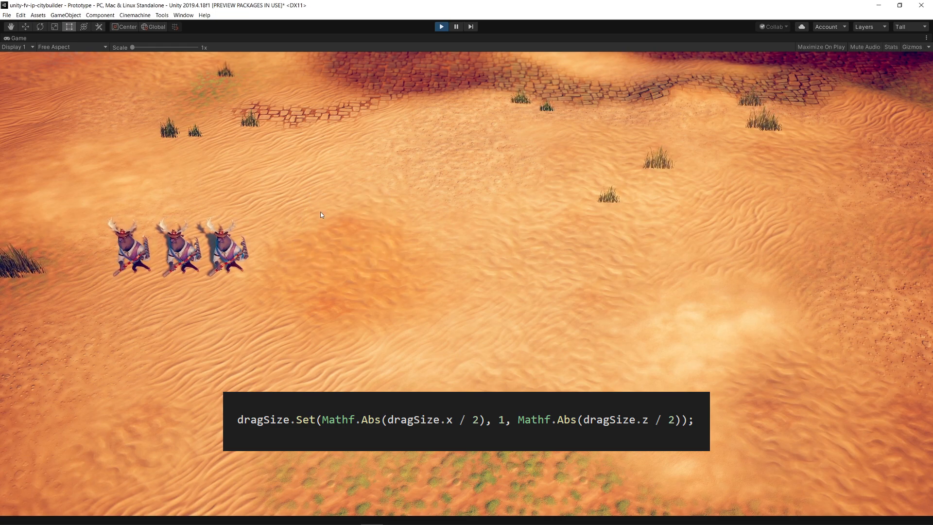
pyautogui.moveTo(322, 214); pyautogui.dragTo(470, 321)
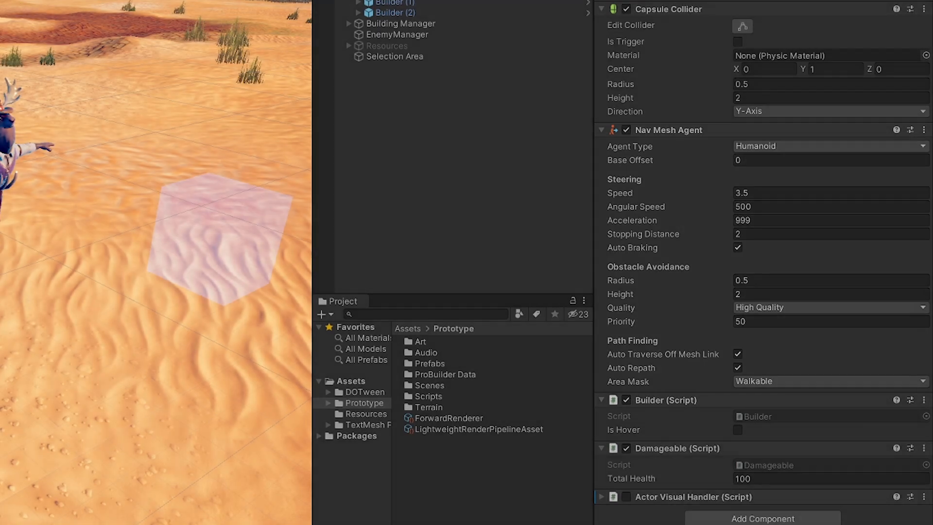
pyautogui.click(441, 26)
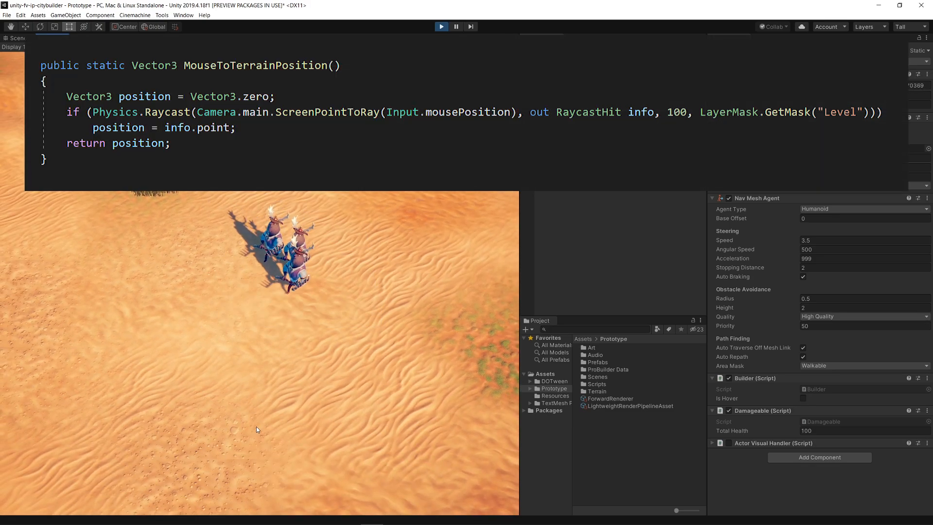
# Stop Play mode and place rocks and wagons under Resources with Resource and Damageable scripts.
pyautogui.click(46, 37)
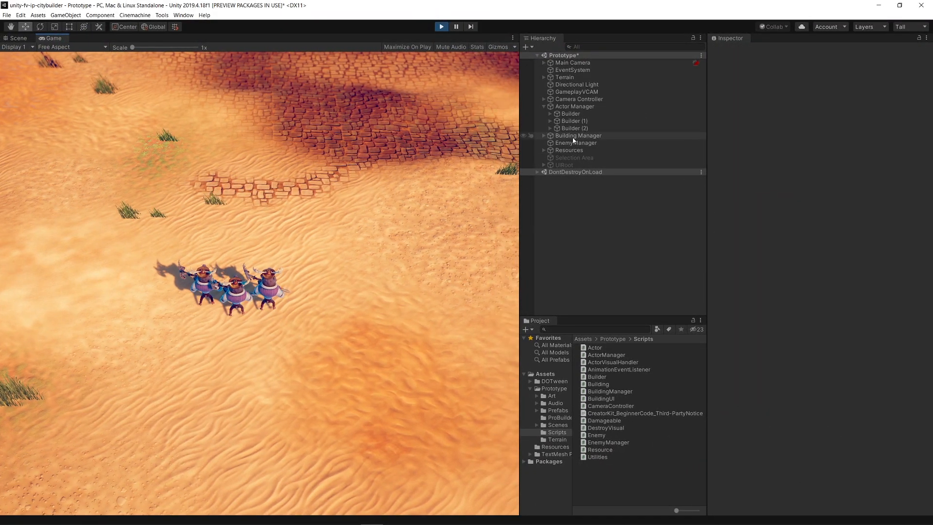
pyautogui.click(578, 135)
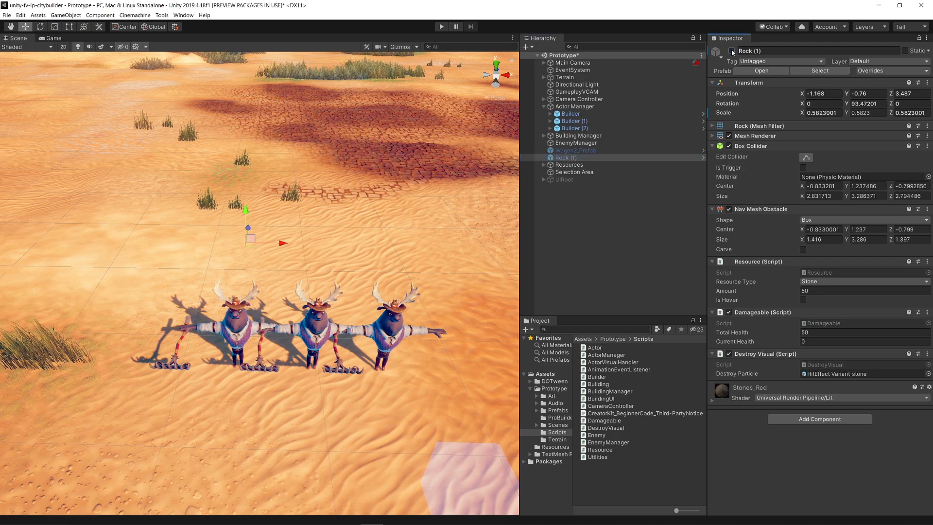
pyautogui.click(575, 150)
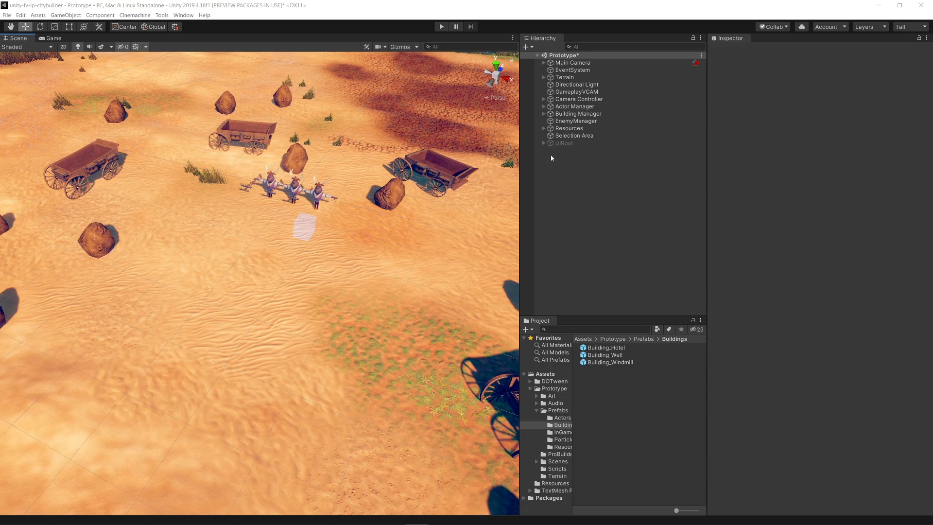
# Add Building_Hotel with its Building script and Visual child, then test the translucent placement preview in Play.
pyautogui.click(578, 113)
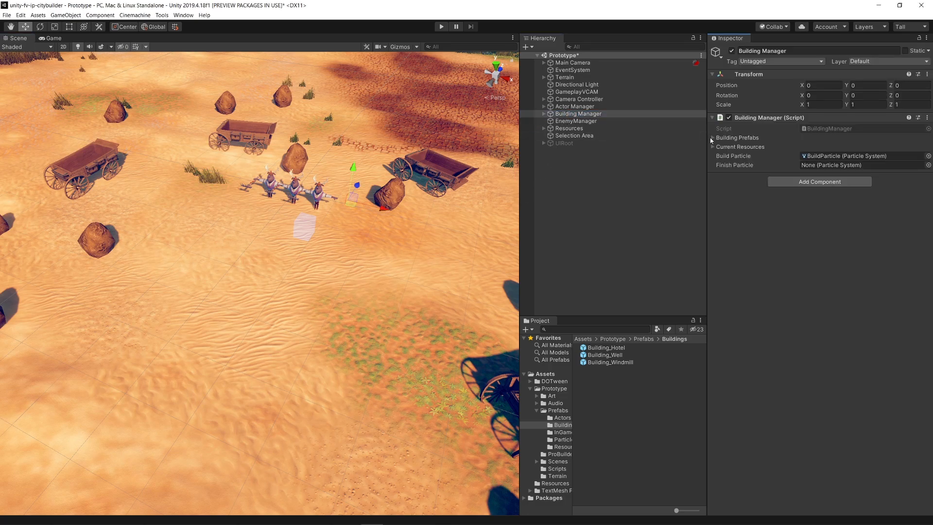
pyautogui.click(711, 138)
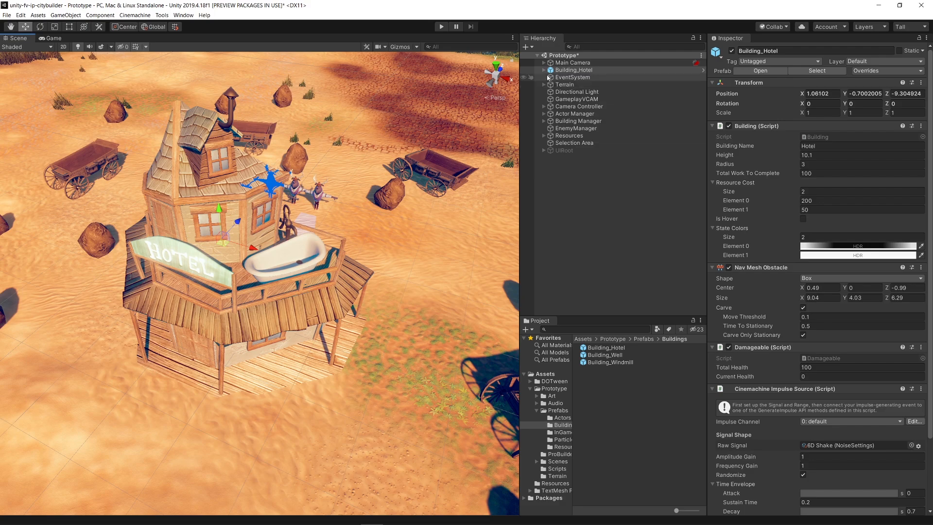
pyautogui.click(544, 70)
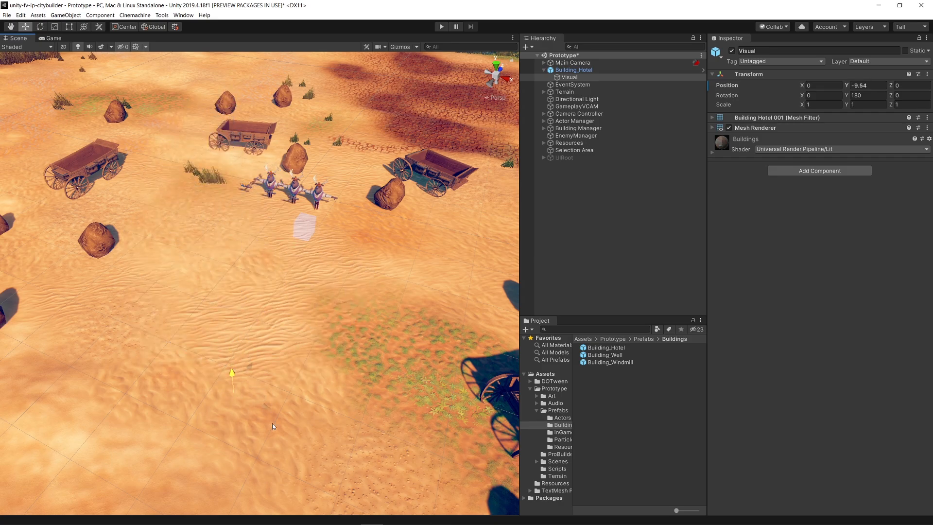
pyautogui.click(441, 26)
pyautogui.write('building')
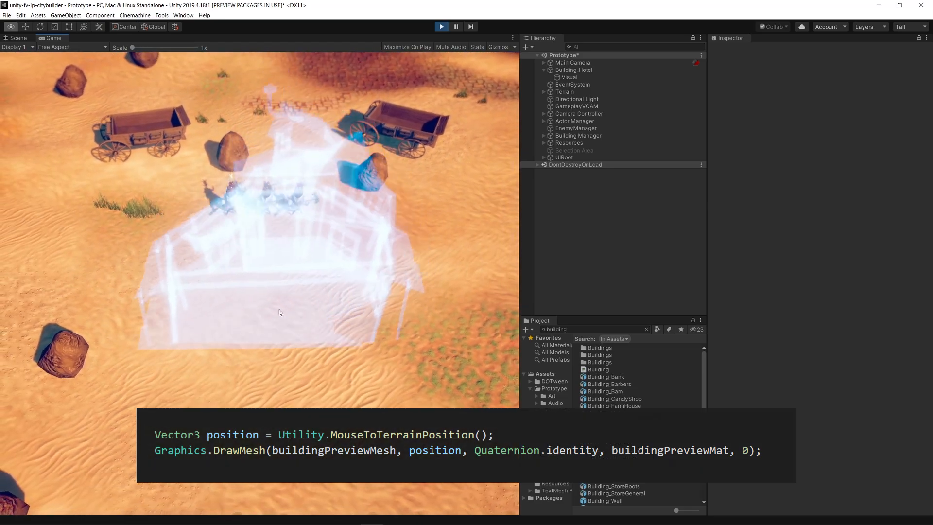
pyautogui.click(578, 135)
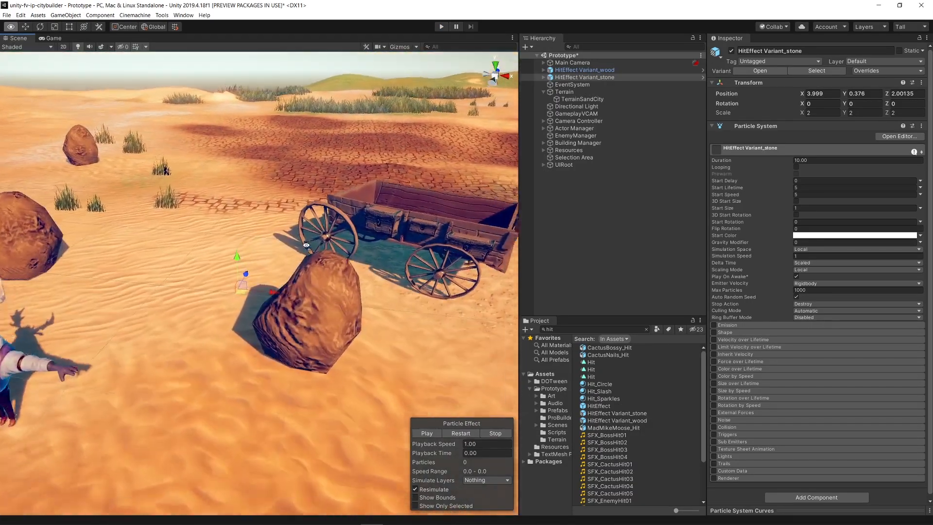
# Add the stone and wood HitEffect variants and restart the BuildParticle dust cloud under Building Manager.
pyautogui.click(426, 434)
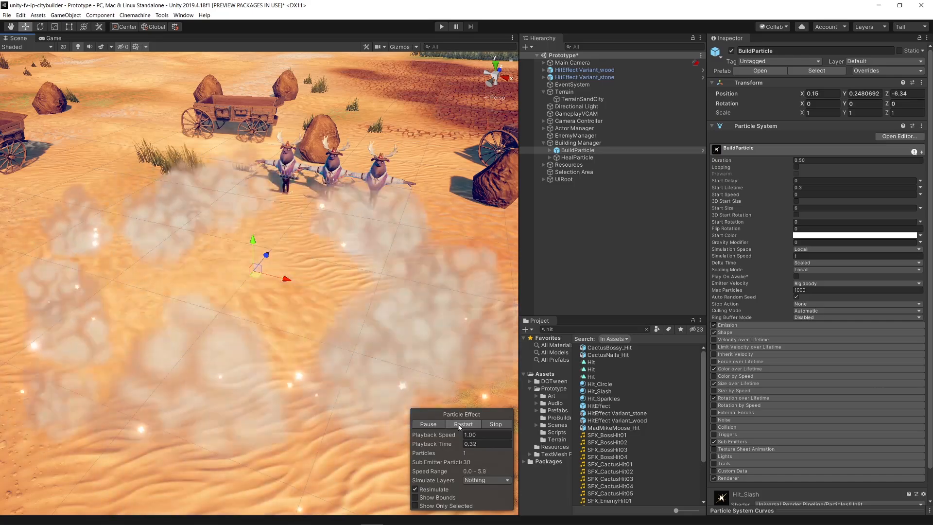
pyautogui.click(463, 424)
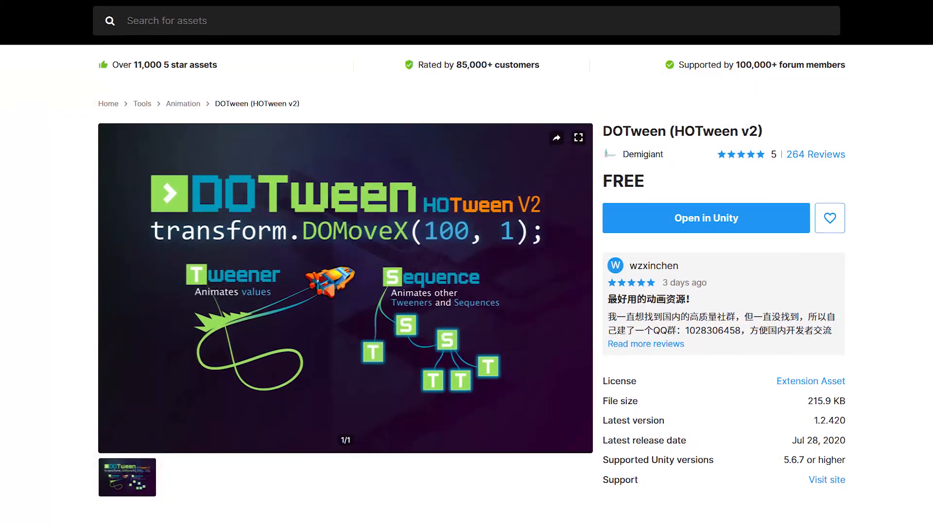
pyautogui.scroll(-3)
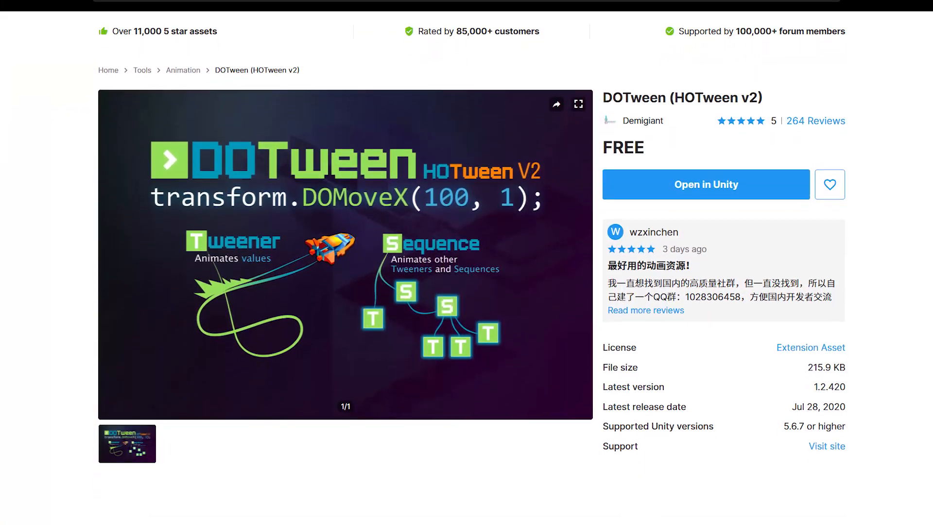
pyautogui.scroll(-3)
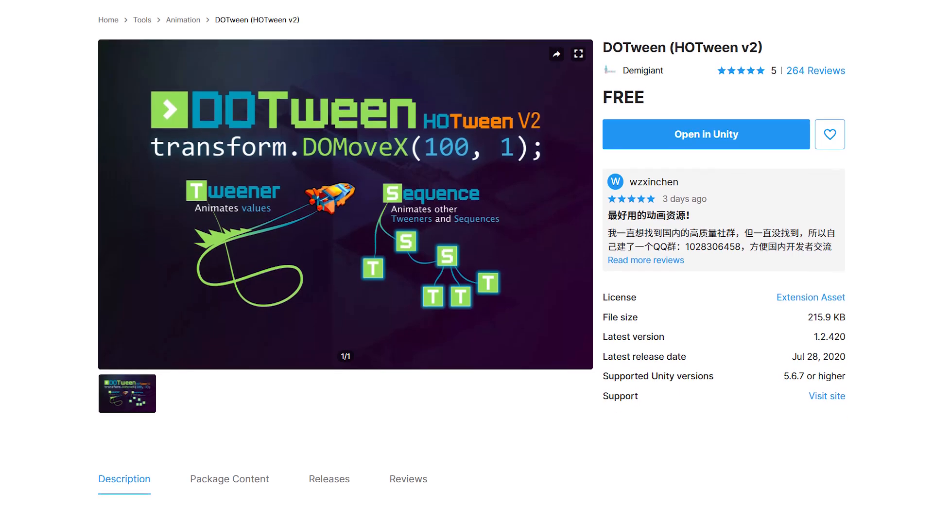
pyautogui.scroll(-3)
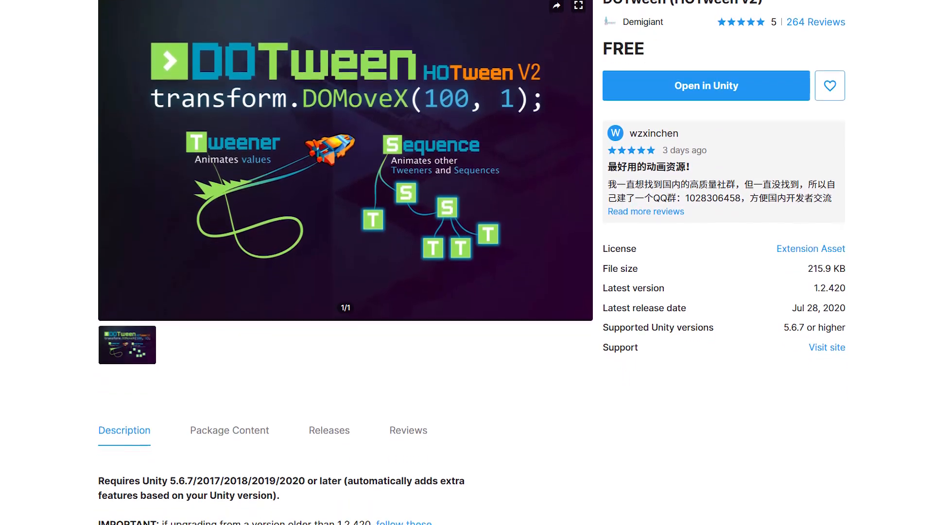
pyautogui.scroll(-3)
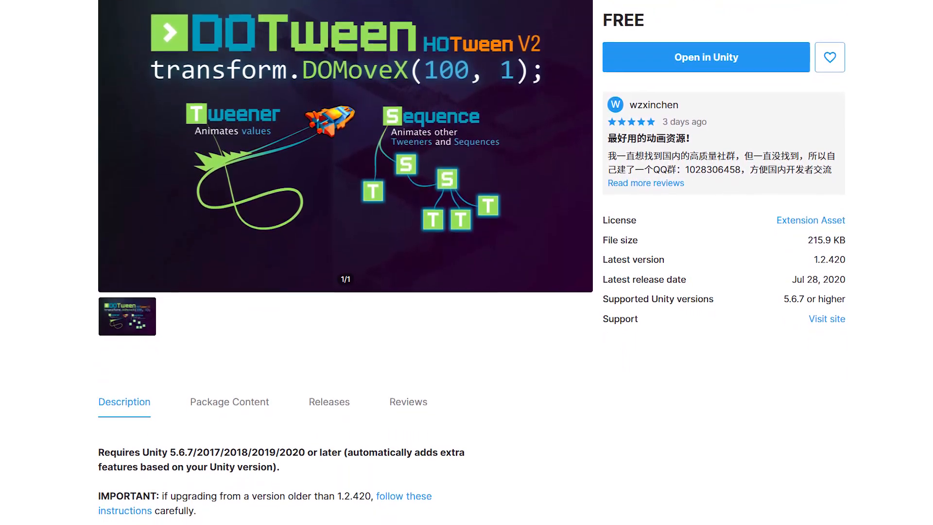